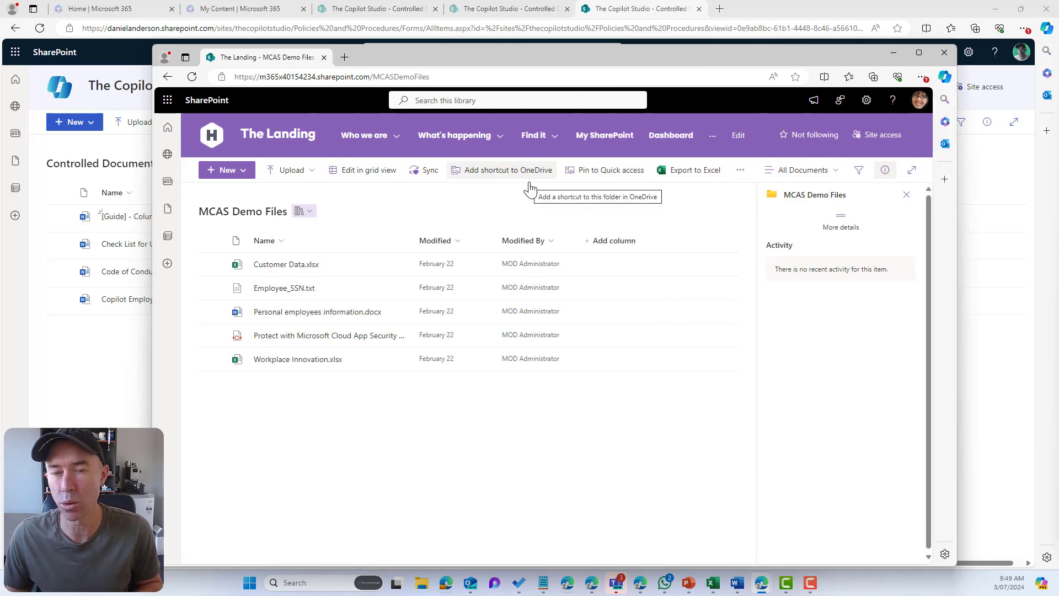
mouse_move(568, 193)
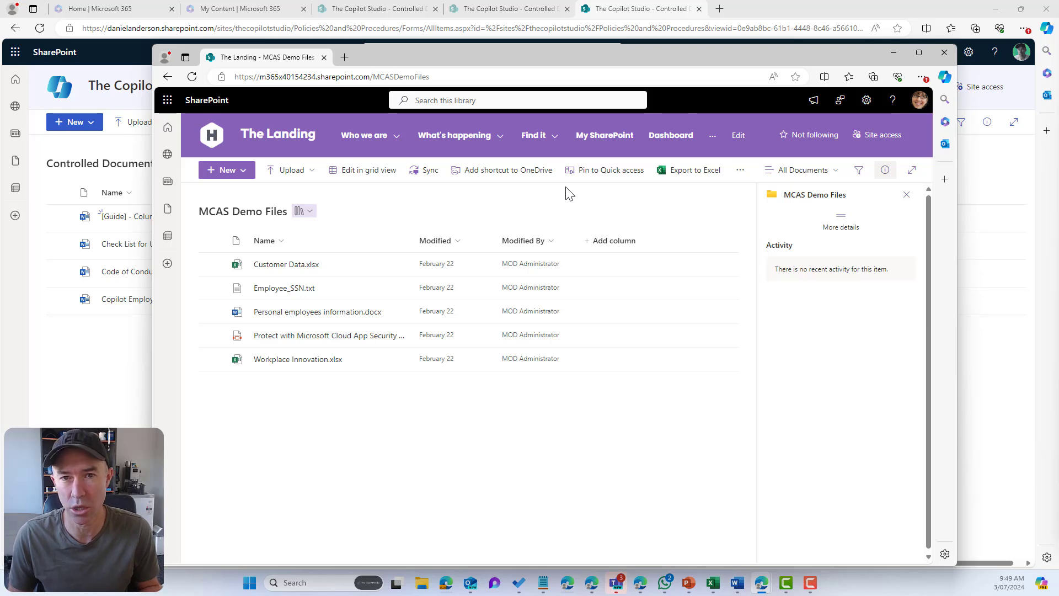
Step: Close the MCAS Demo Files pop-up window to reveal the Controlled Documents library
left_click(517, 100)
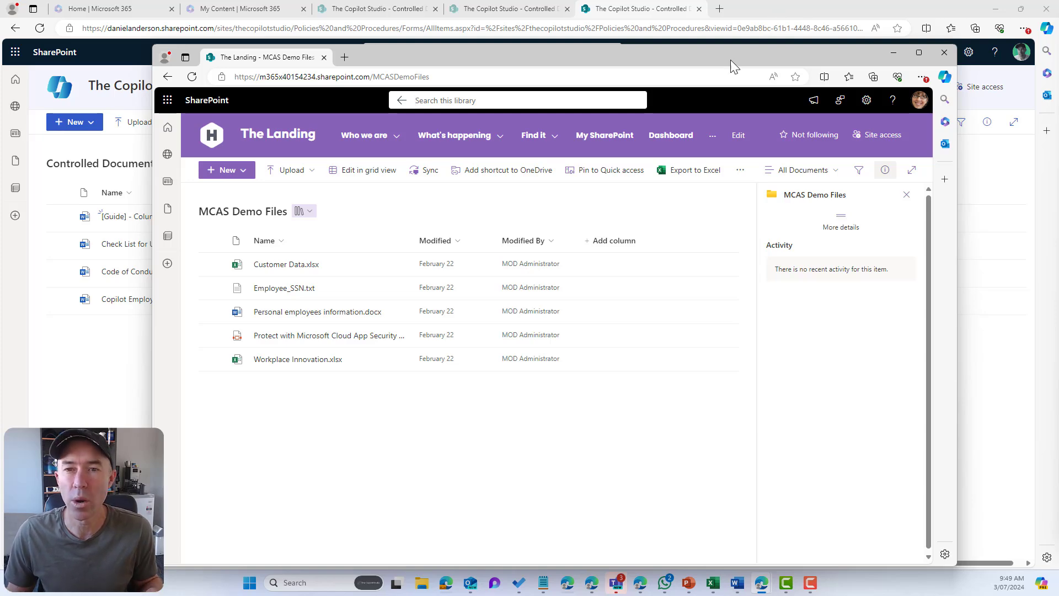
left_click(944, 52)
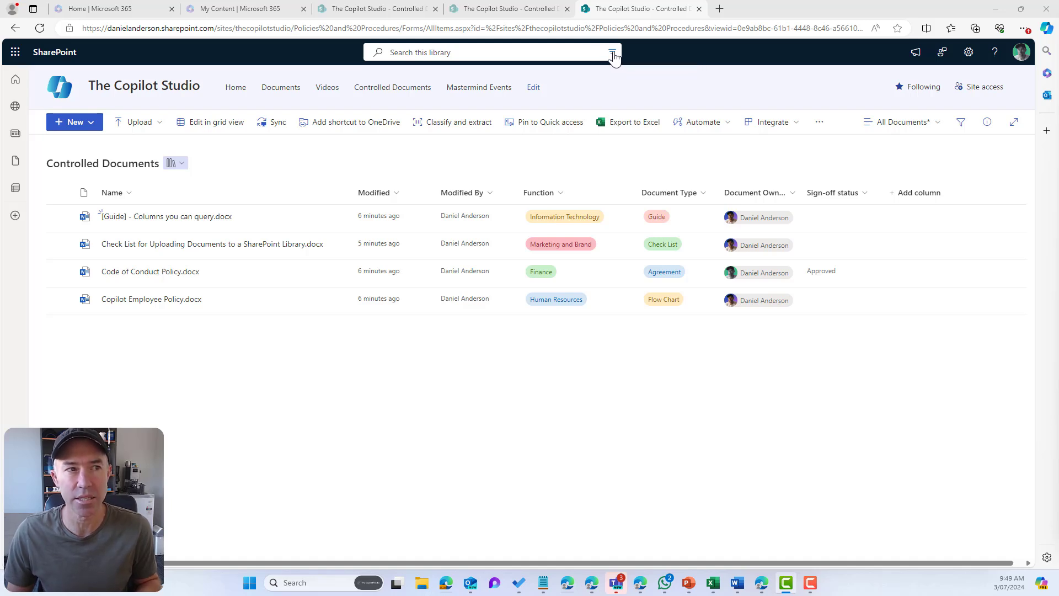
mouse_move(981, 241)
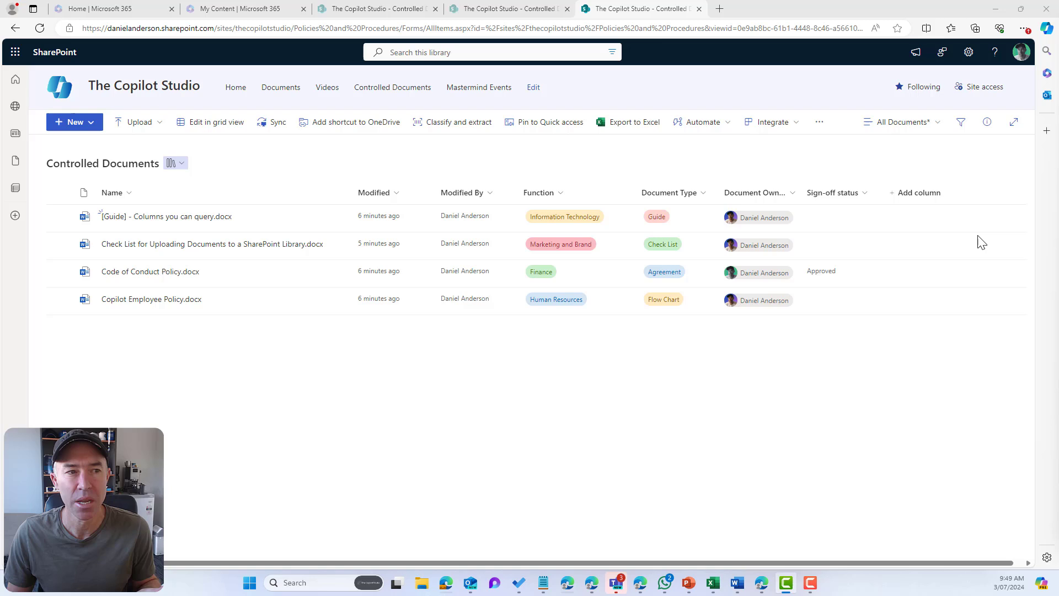
mouse_move(237, 187)
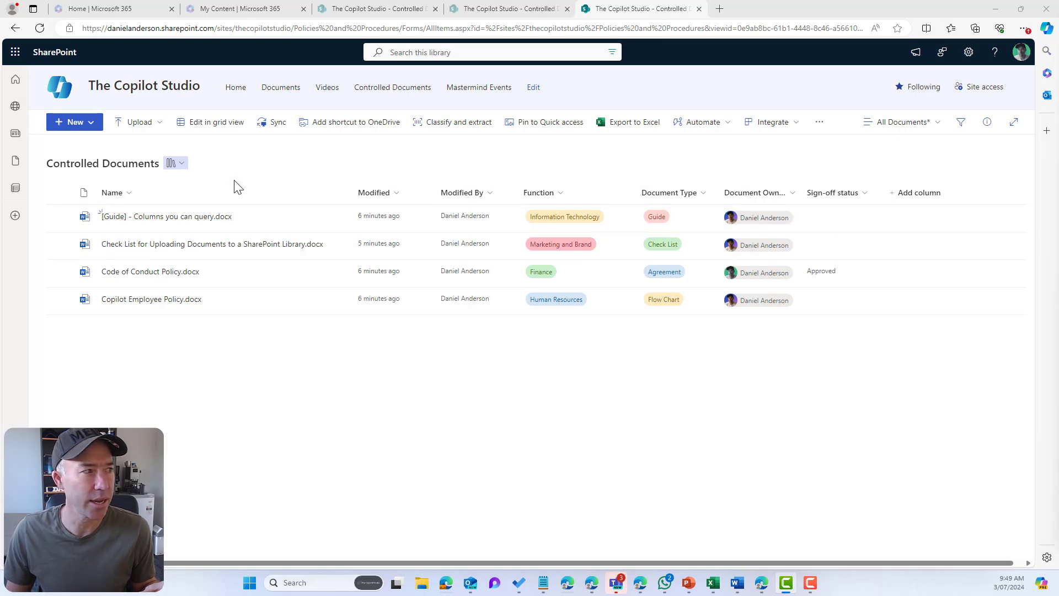
mouse_move(280, 183)
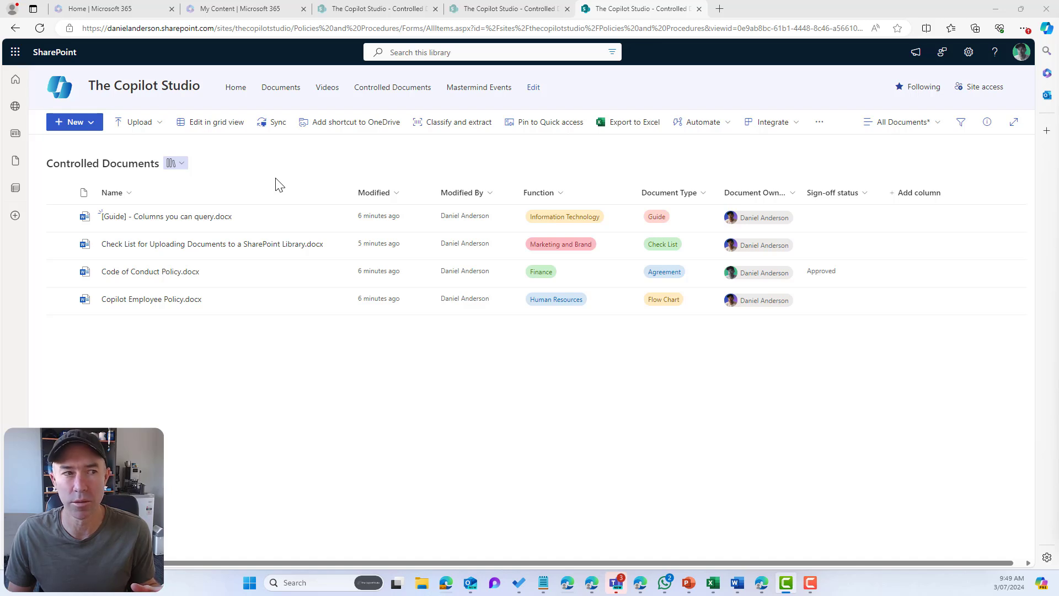
mouse_move(515, 210)
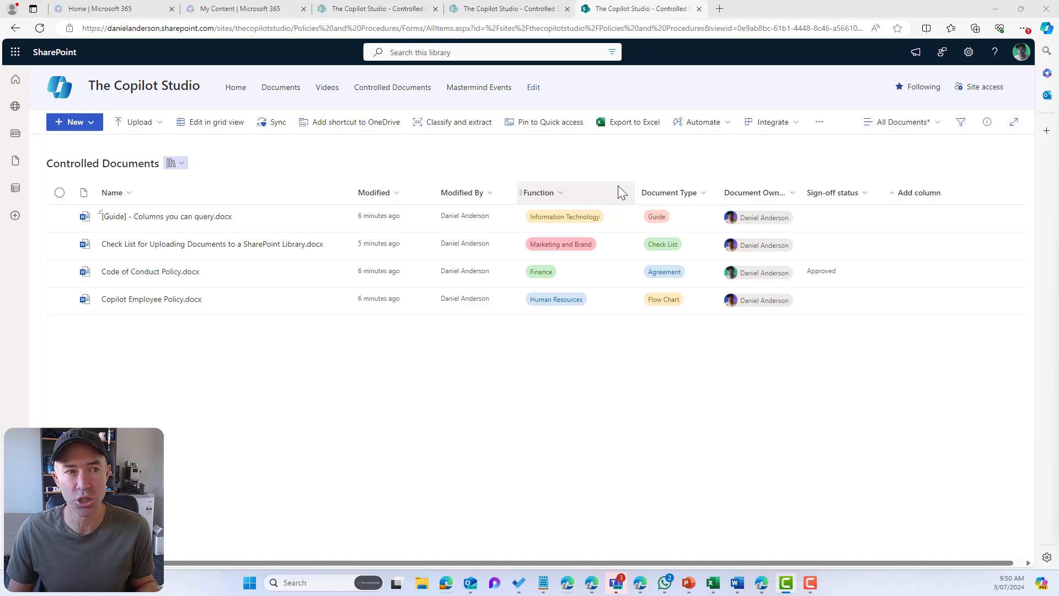
mouse_move(800, 194)
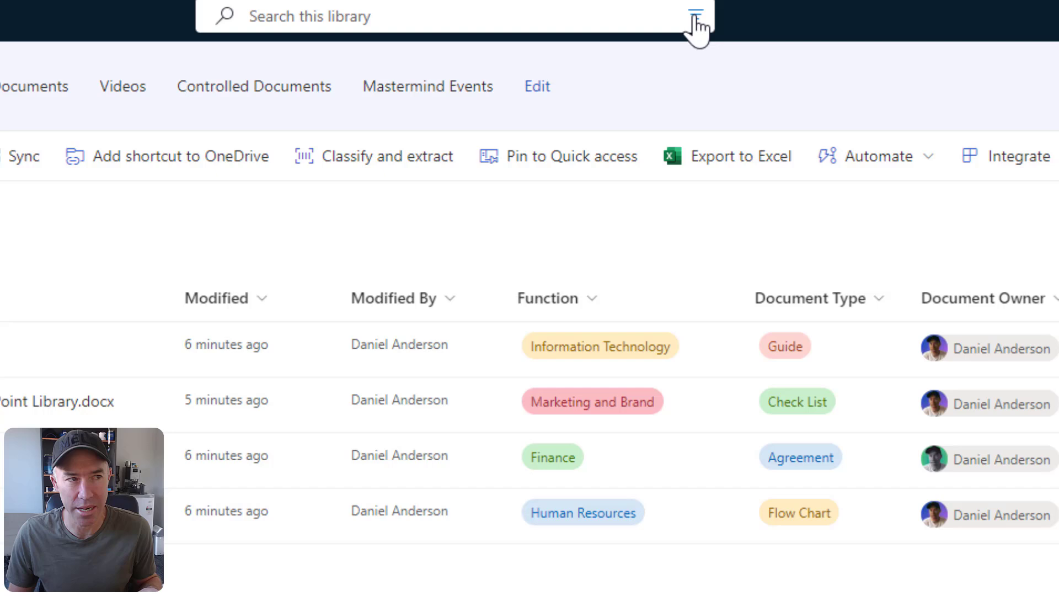
mouse_move(695, 16)
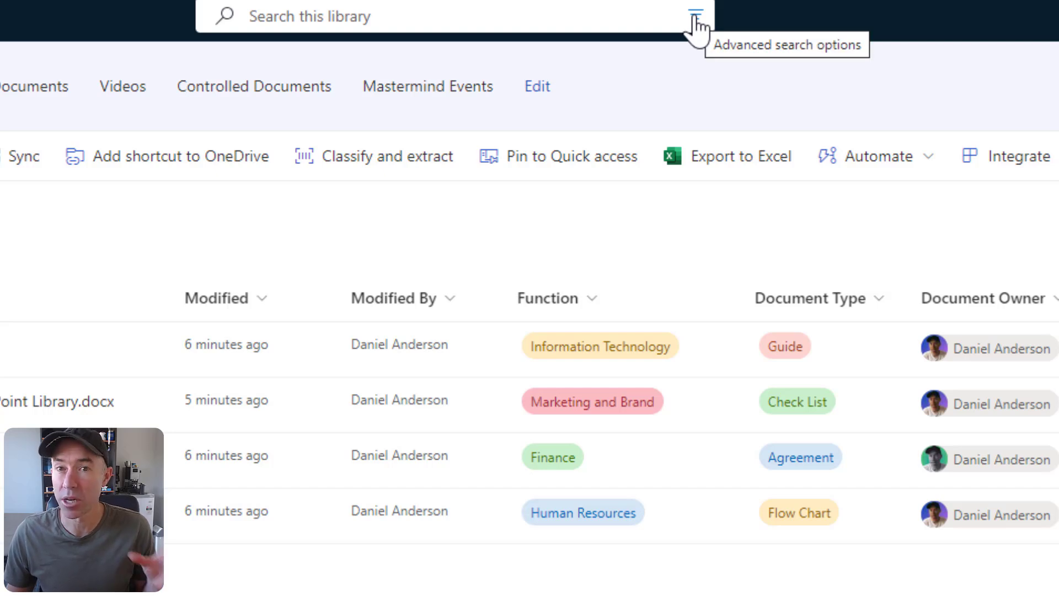
Step: Activate the 'Search this library' search for Controlled Documents
left_click(695, 16)
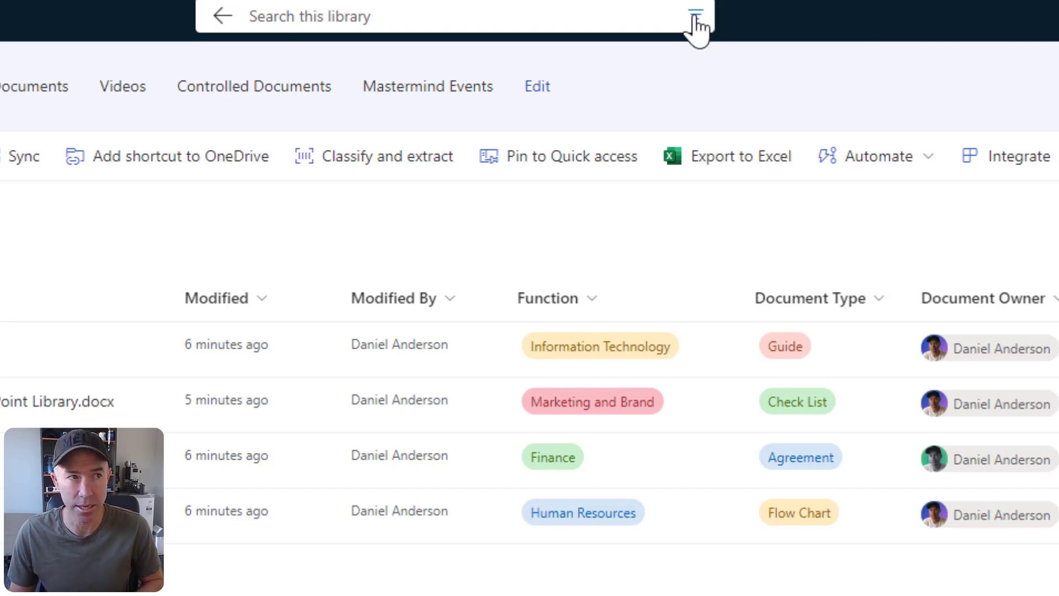
Step: Open the advanced search panel and review the File type choices without selecting one
left_click(696, 16)
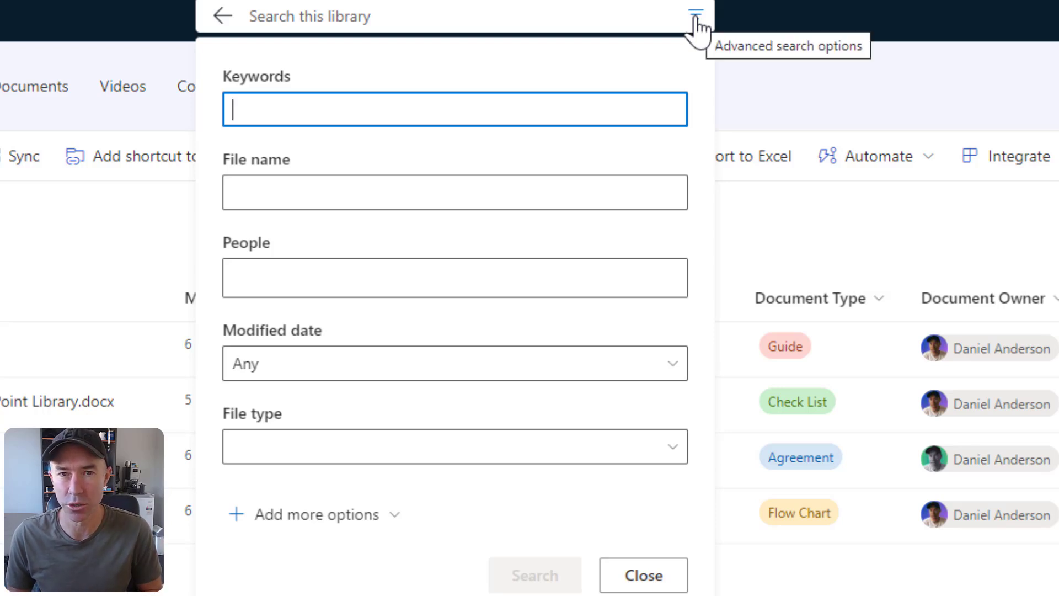
mouse_move(431, 57)
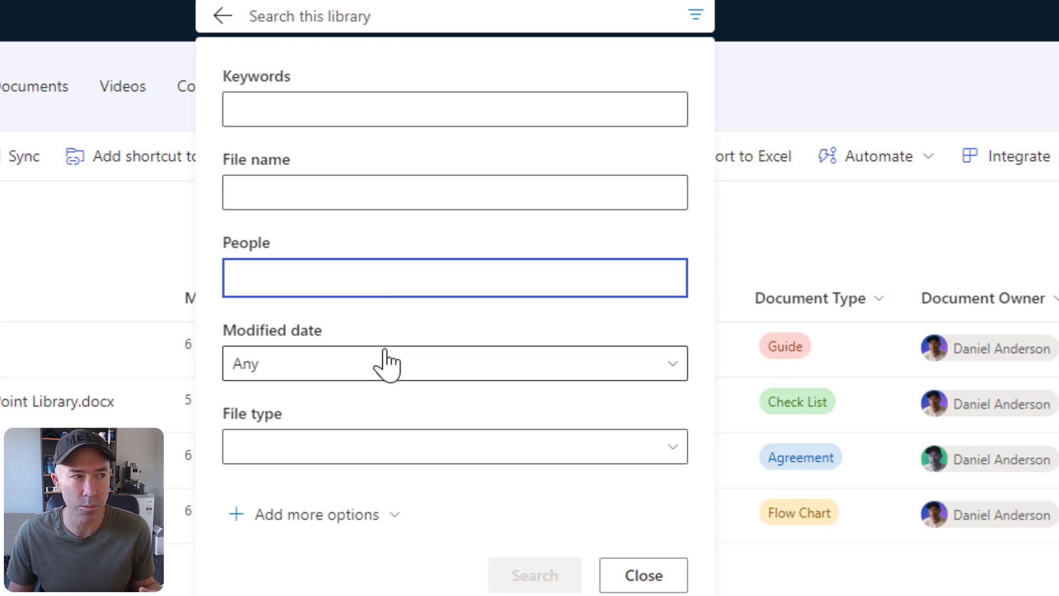
mouse_move(368, 449)
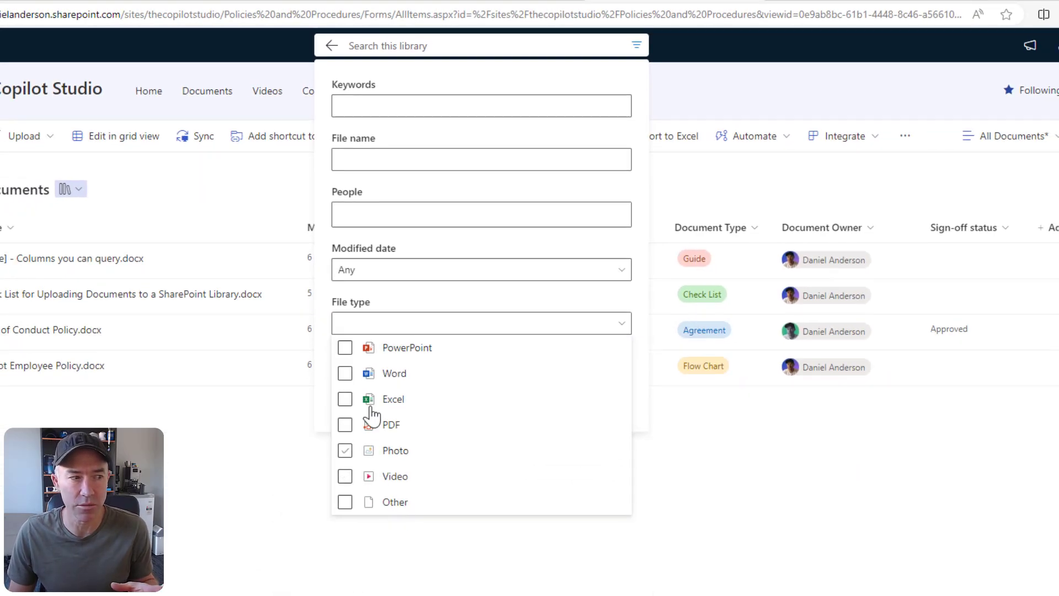
left_click(345, 450)
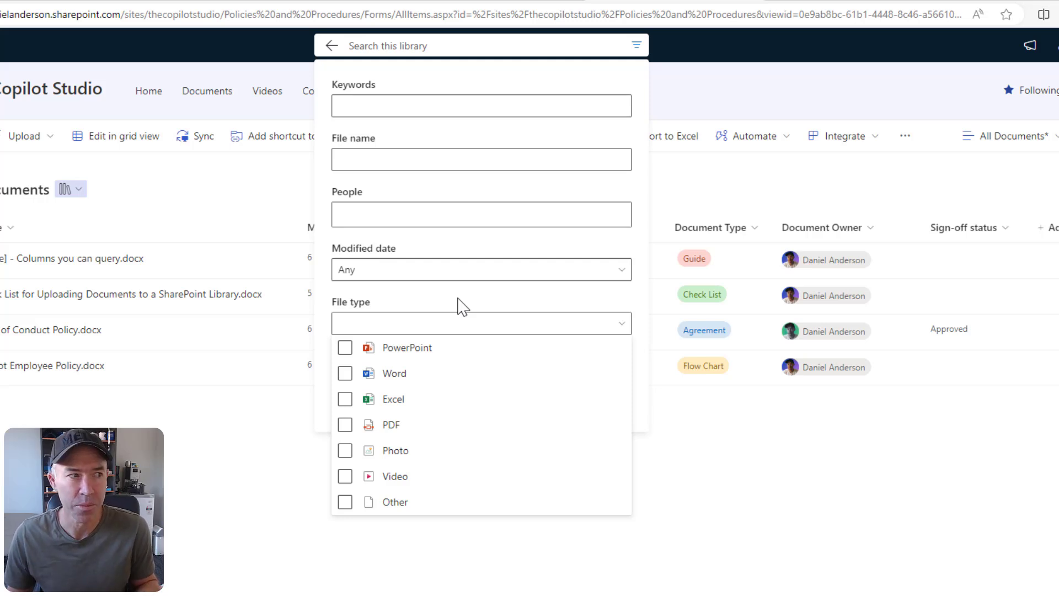
left_click(481, 322)
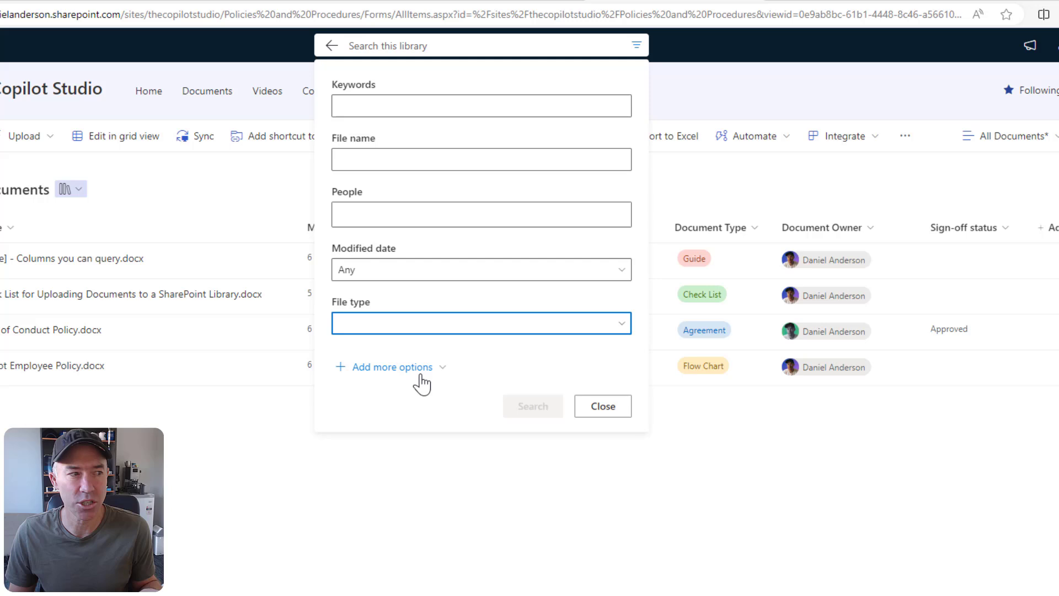
mouse_move(400, 375)
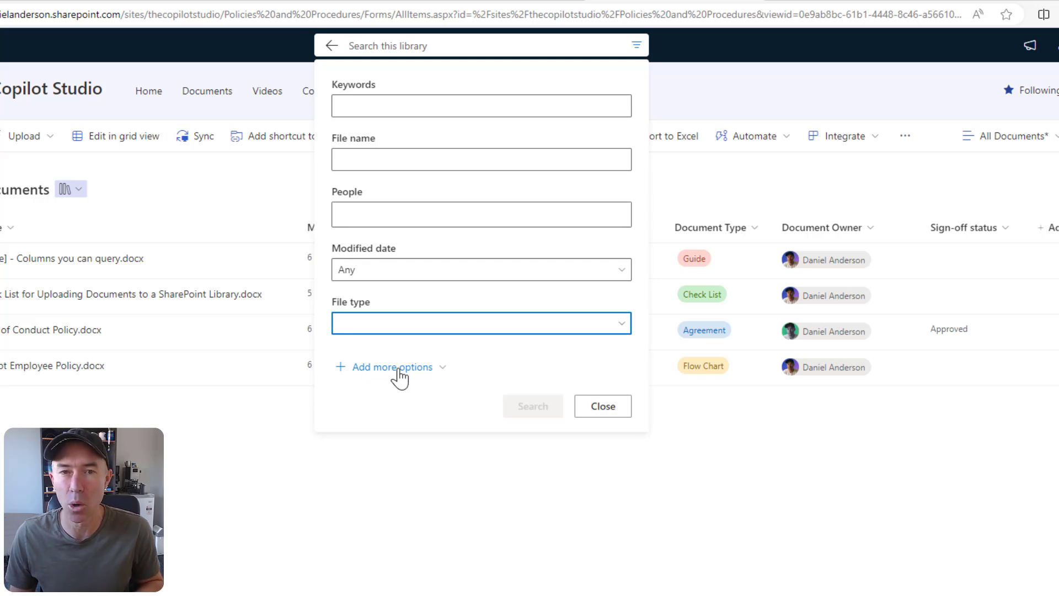
Step: Add a Document Type = Agreement criterion and search, returning Code of Conduct Policy.docx
left_click(390, 367)
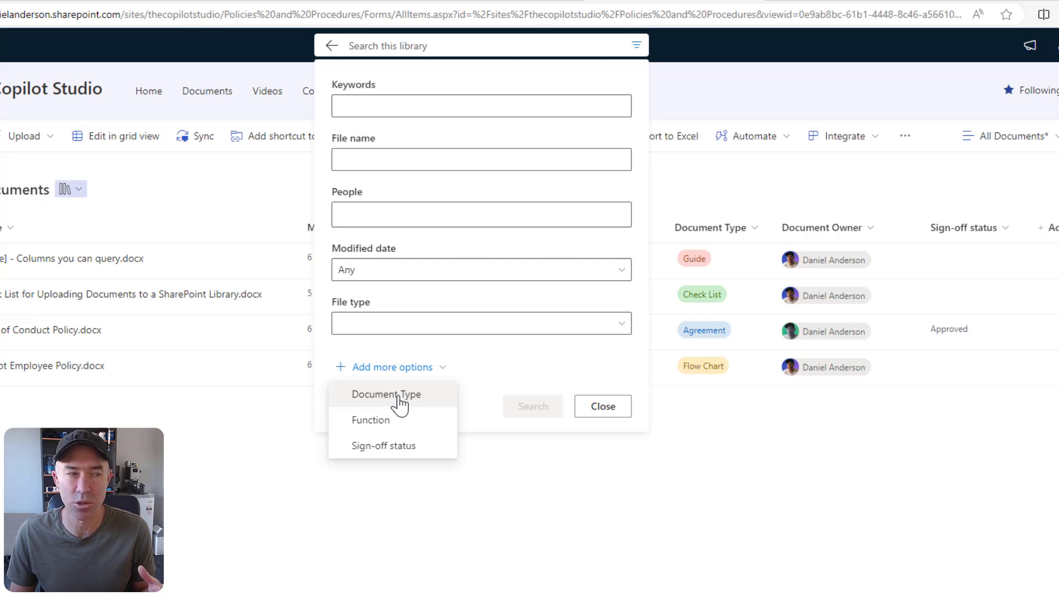
mouse_move(375, 402)
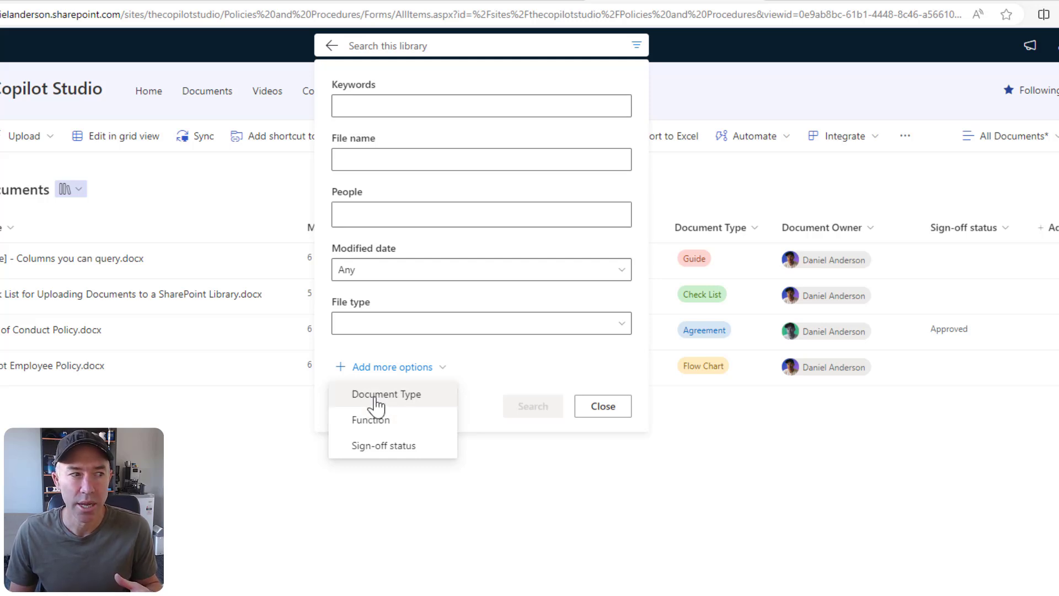
left_click(385, 394)
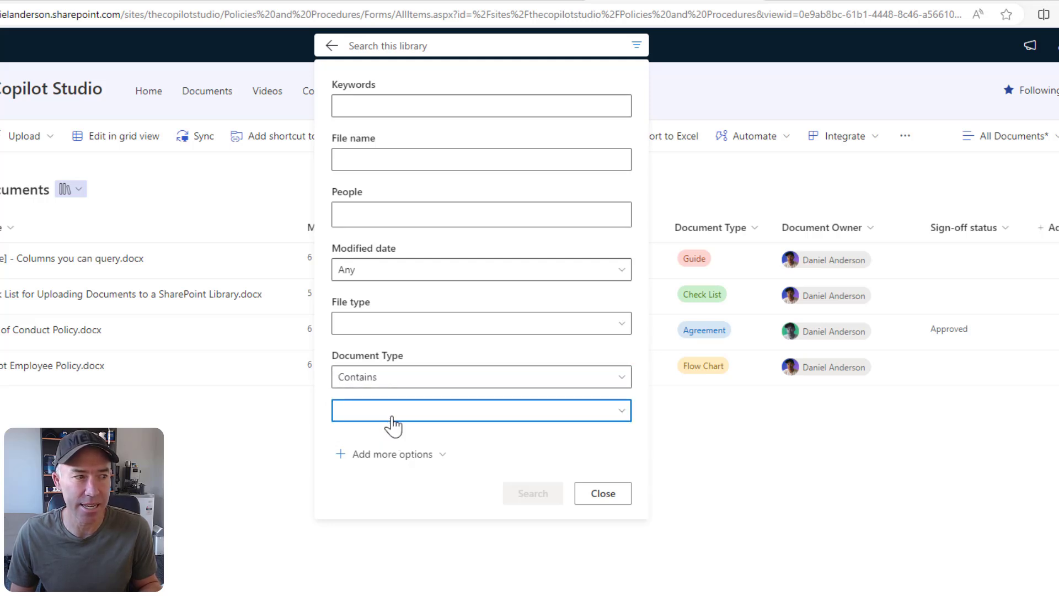
left_click(481, 409)
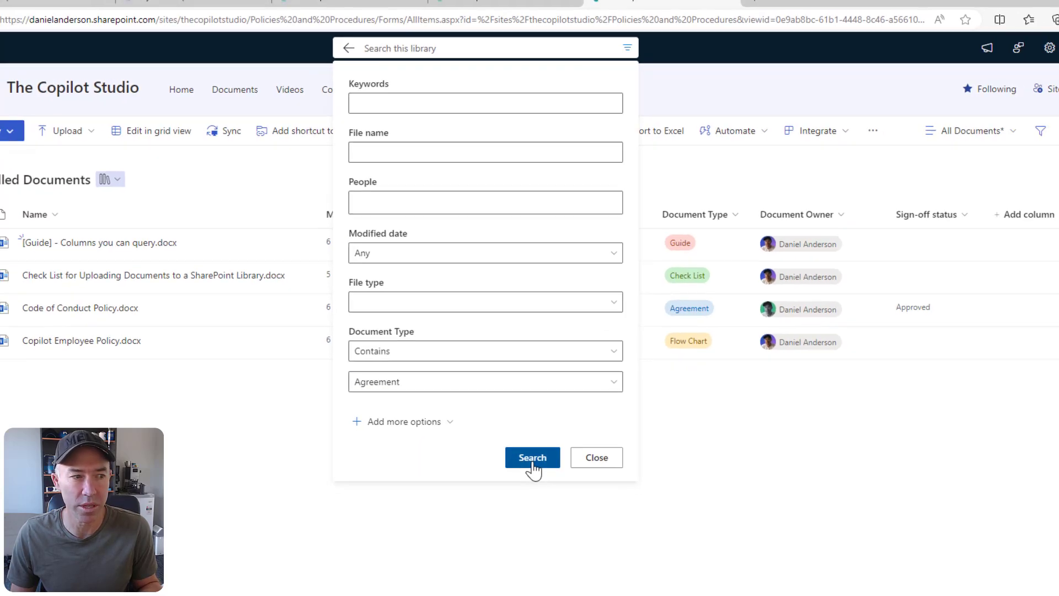
left_click(532, 458)
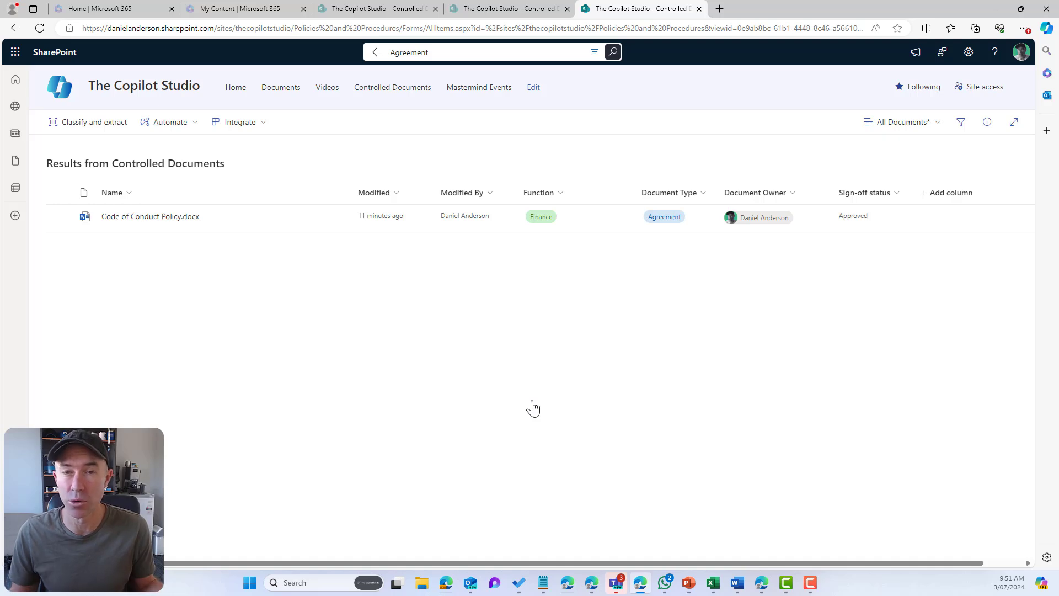
mouse_move(895, 196)
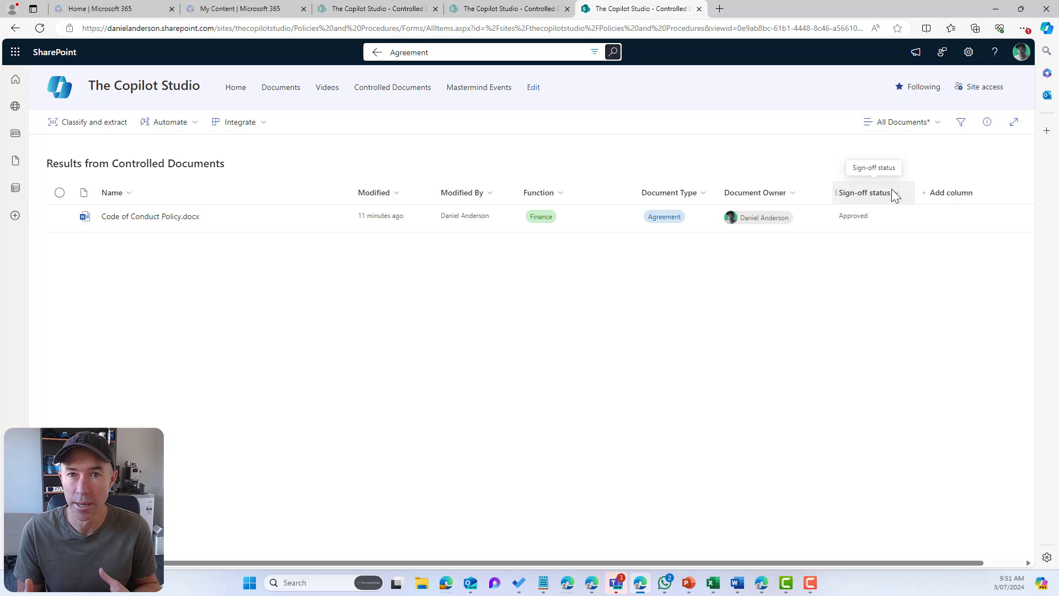
mouse_move(606, 70)
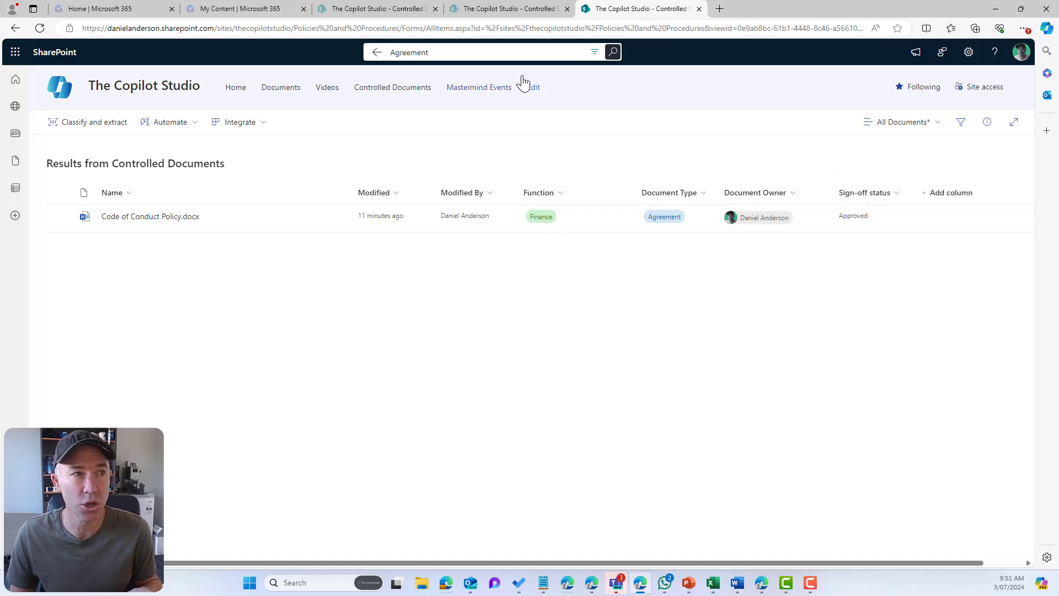
Step: Exit the Agreement search results back to all four library documents
left_click(376, 52)
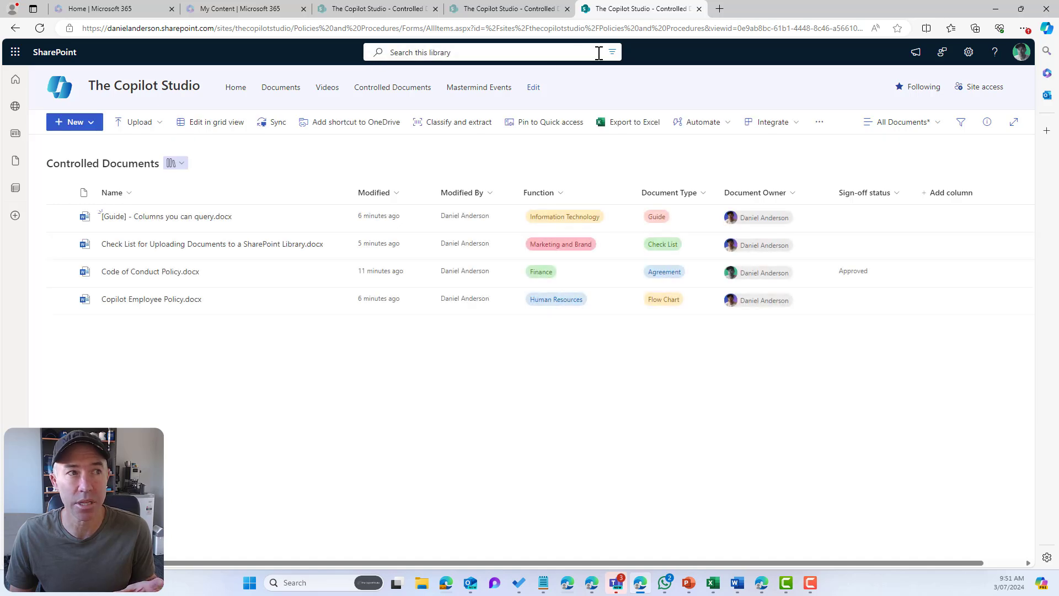
Step: Add Document Type Agreement and a last-7-days modified date in advanced search
left_click(611, 52)
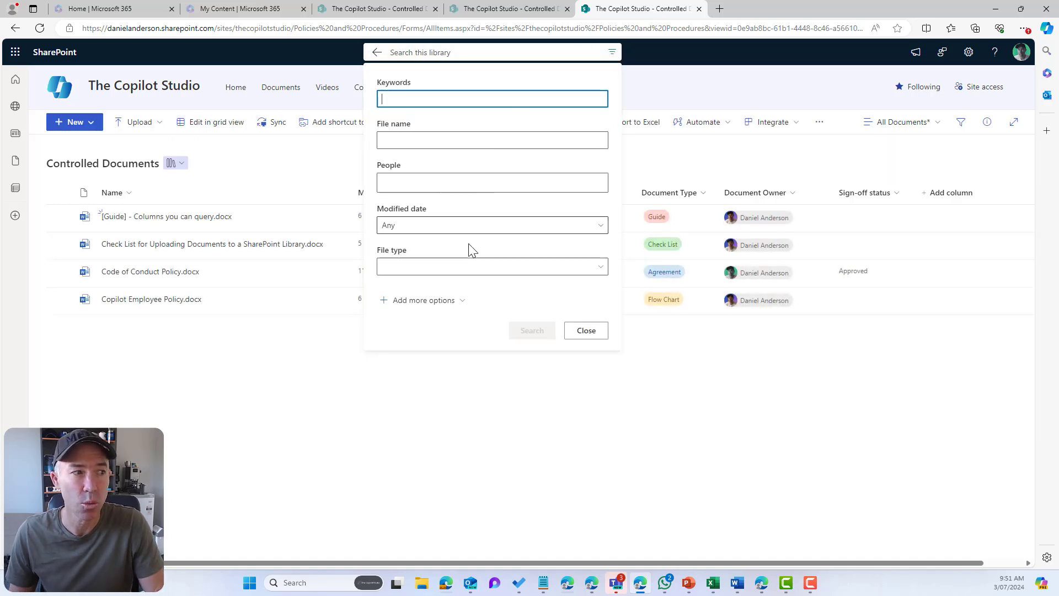
left_click(422, 300)
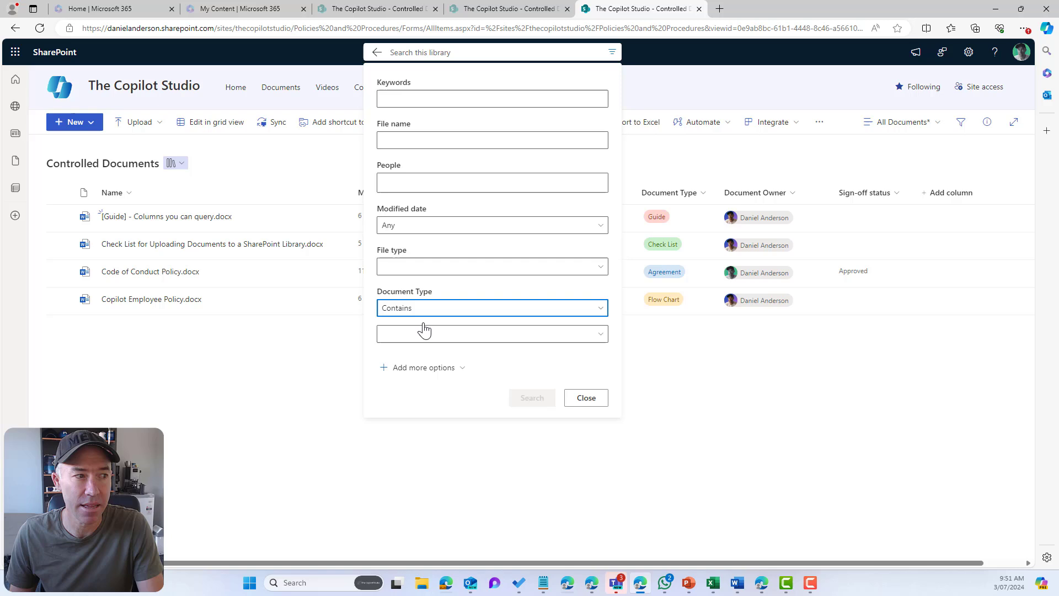
left_click(491, 333)
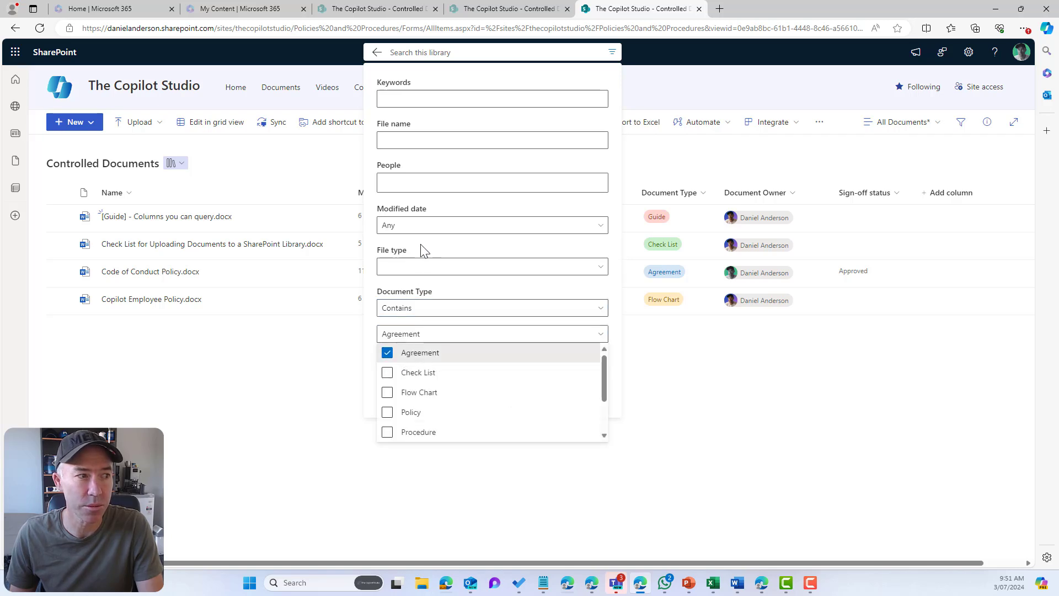
left_click(491, 225)
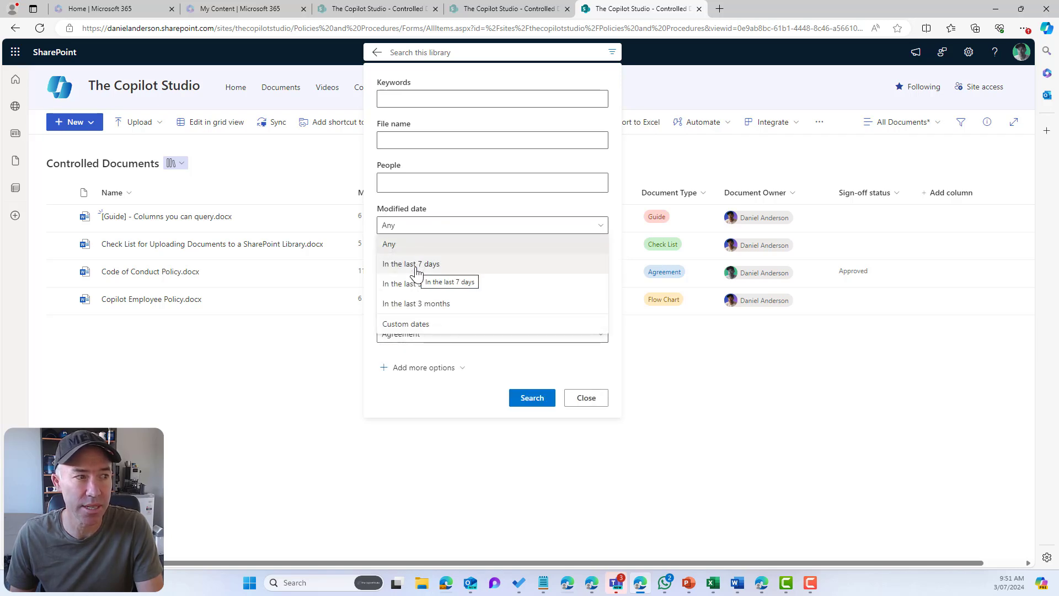
left_click(410, 264)
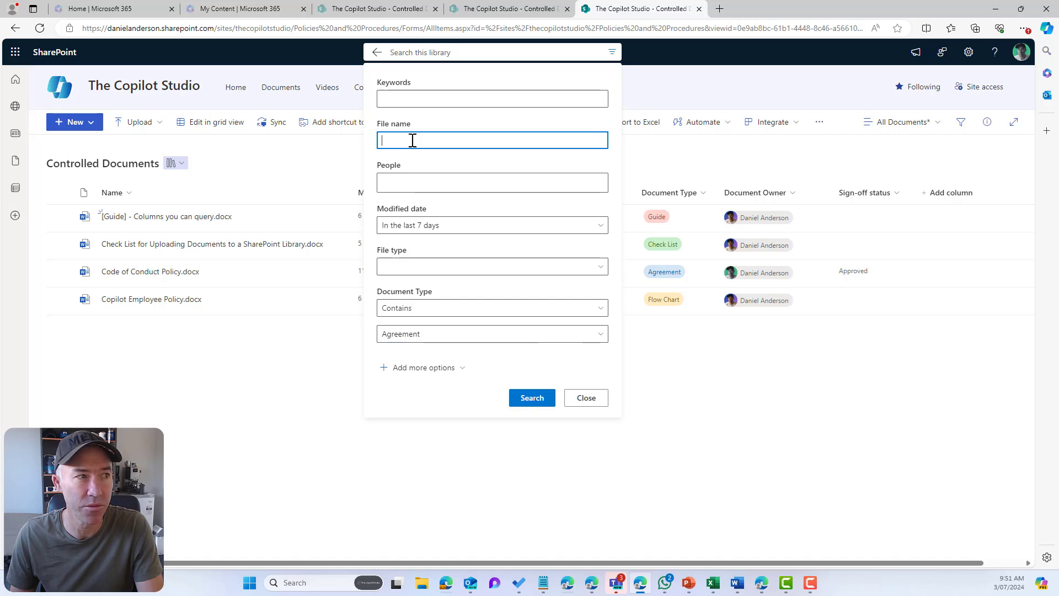
Step: Check the file name and keyword fields, then reopen the blank advanced search form
left_click(491, 99)
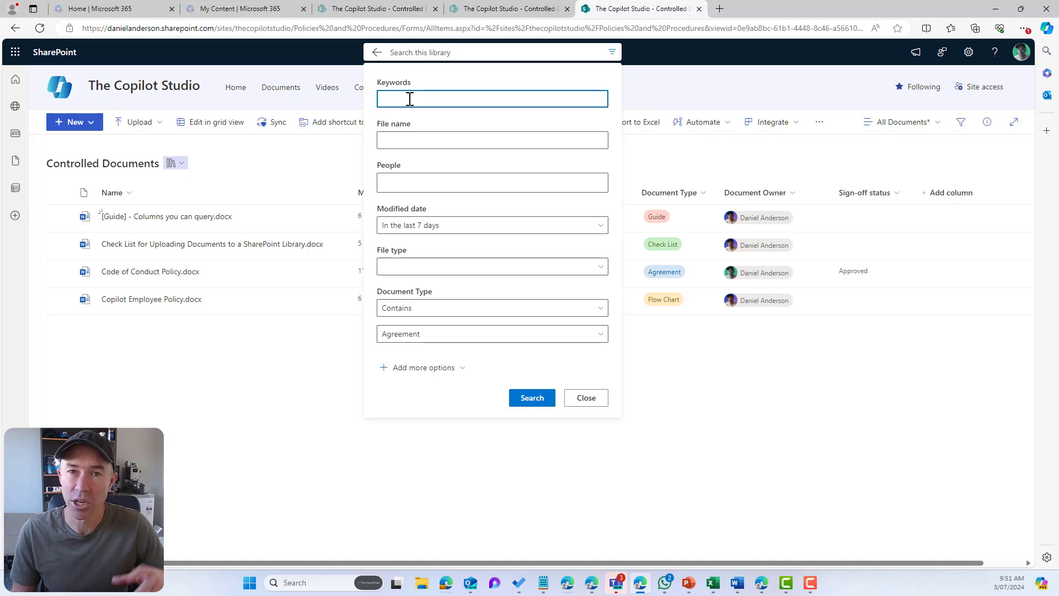
left_click(584, 397)
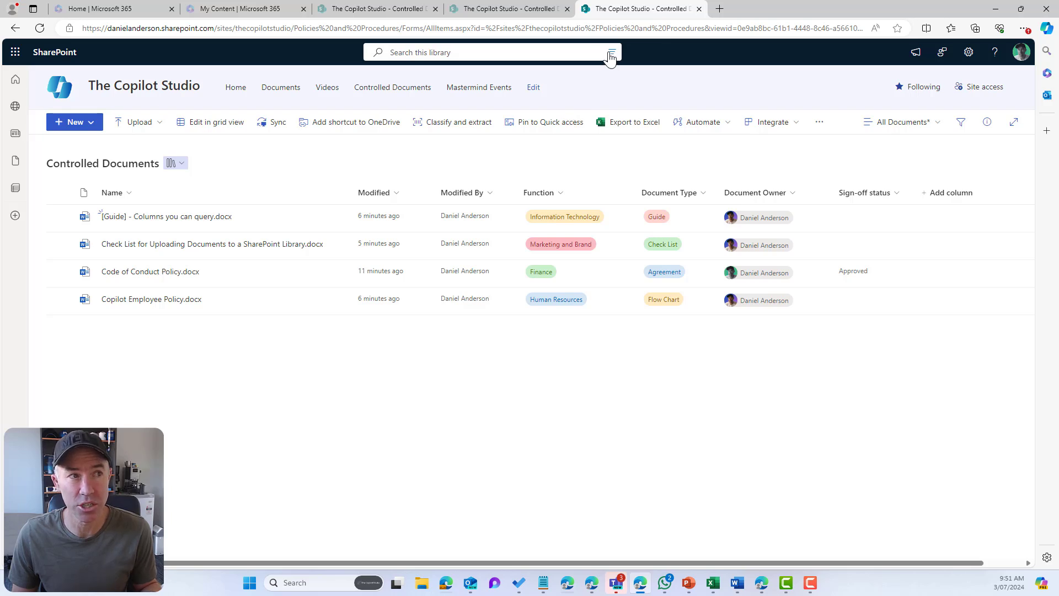
left_click(610, 51)
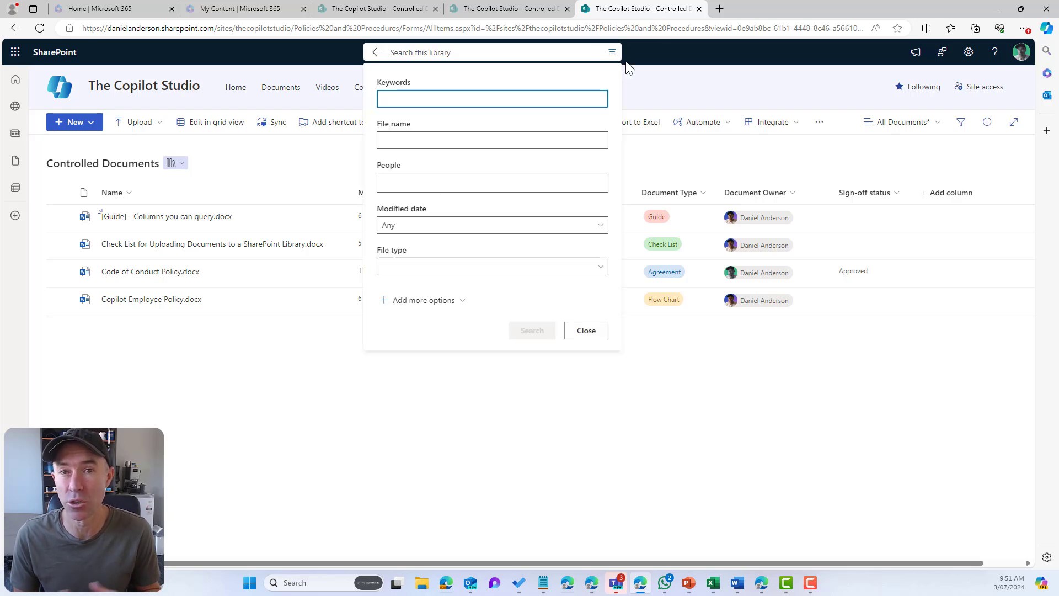